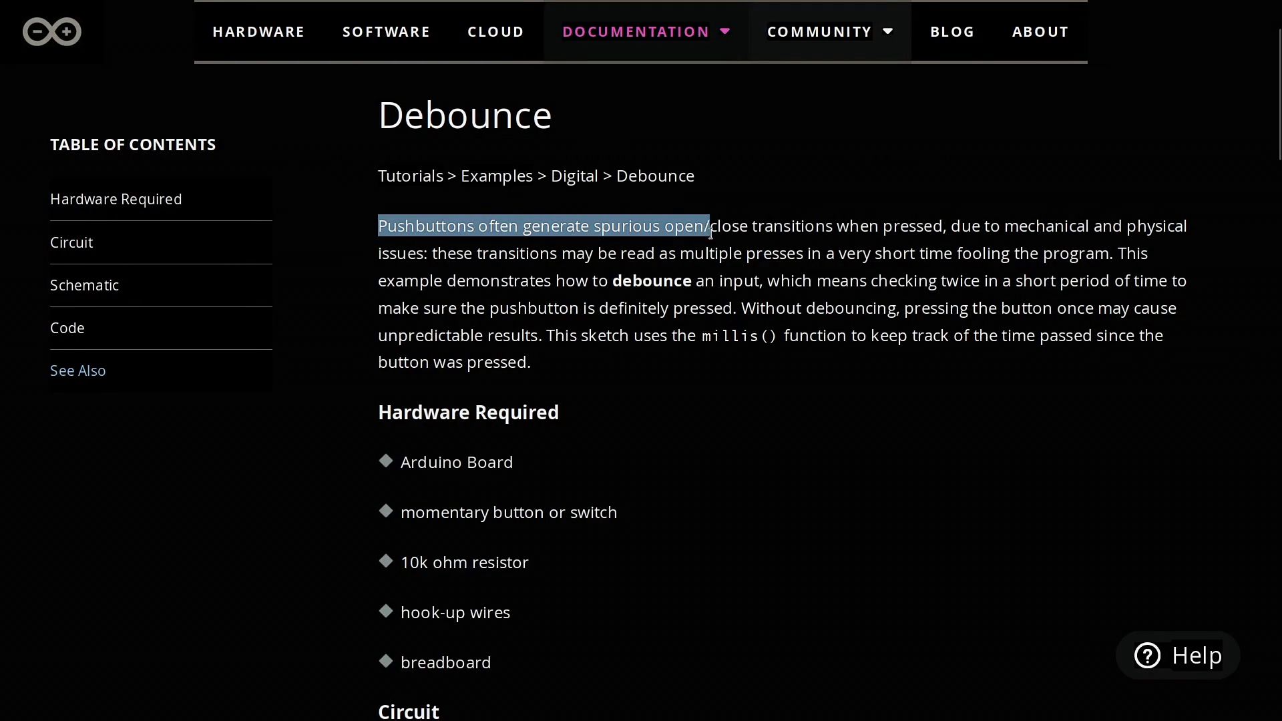
left_click_drag(707, 226, 948, 226)
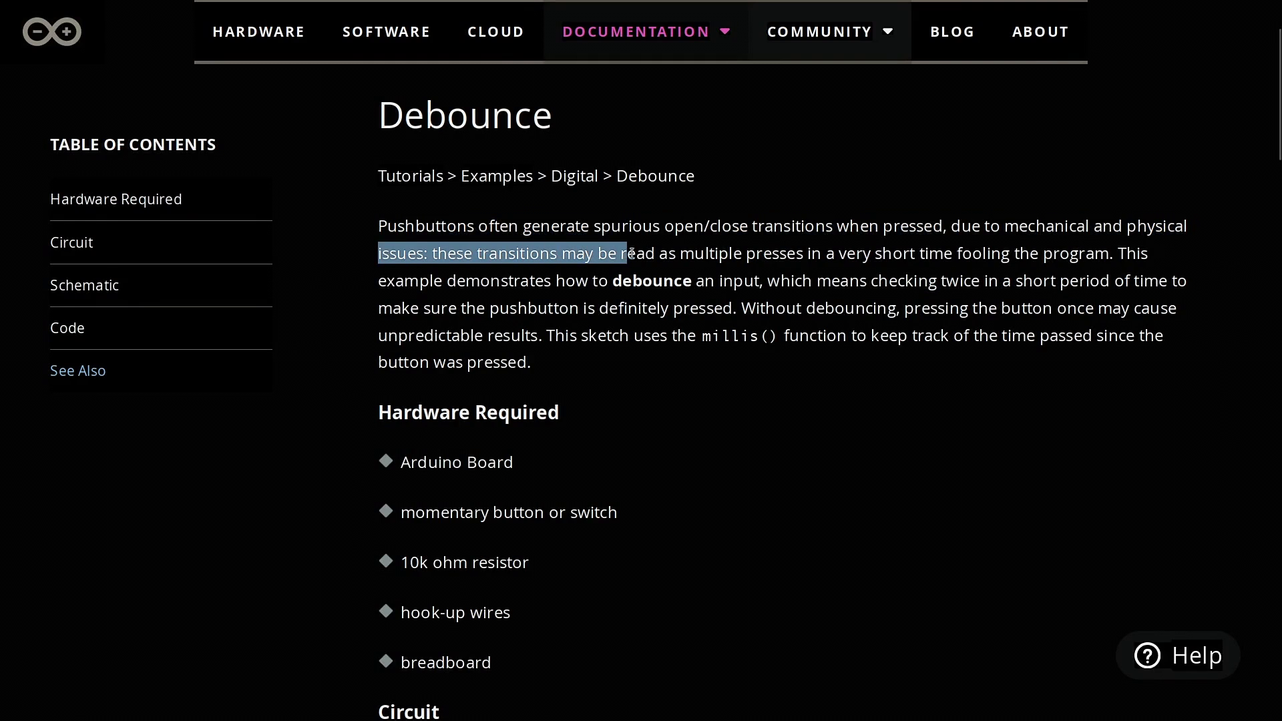
left_click_drag(630, 253, 950, 254)
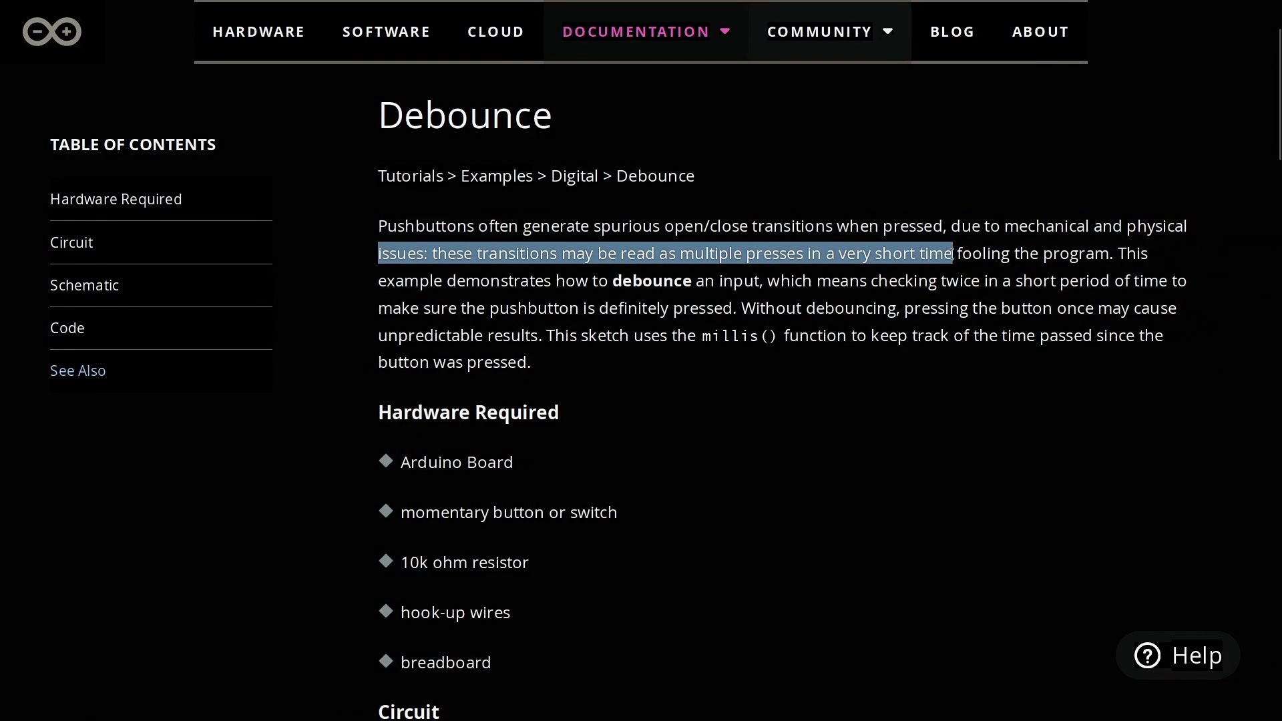
left_click_drag(952, 253, 1111, 253)
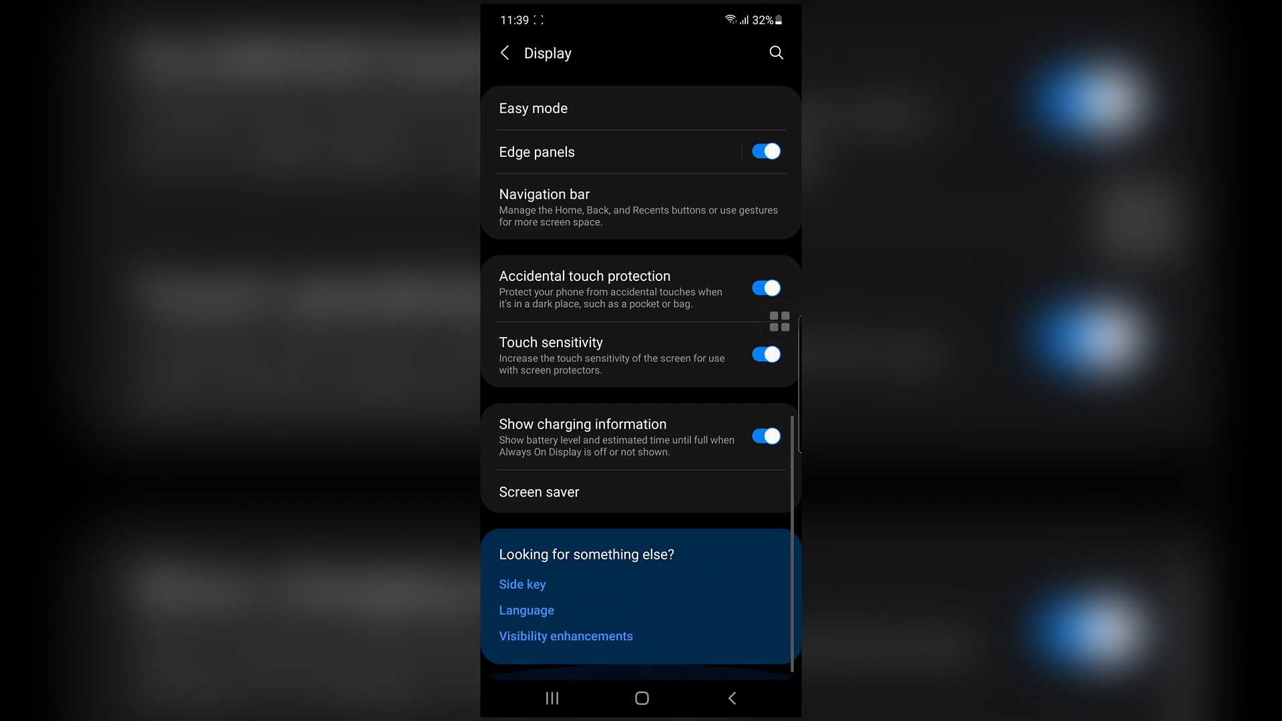
left_click(764, 287)
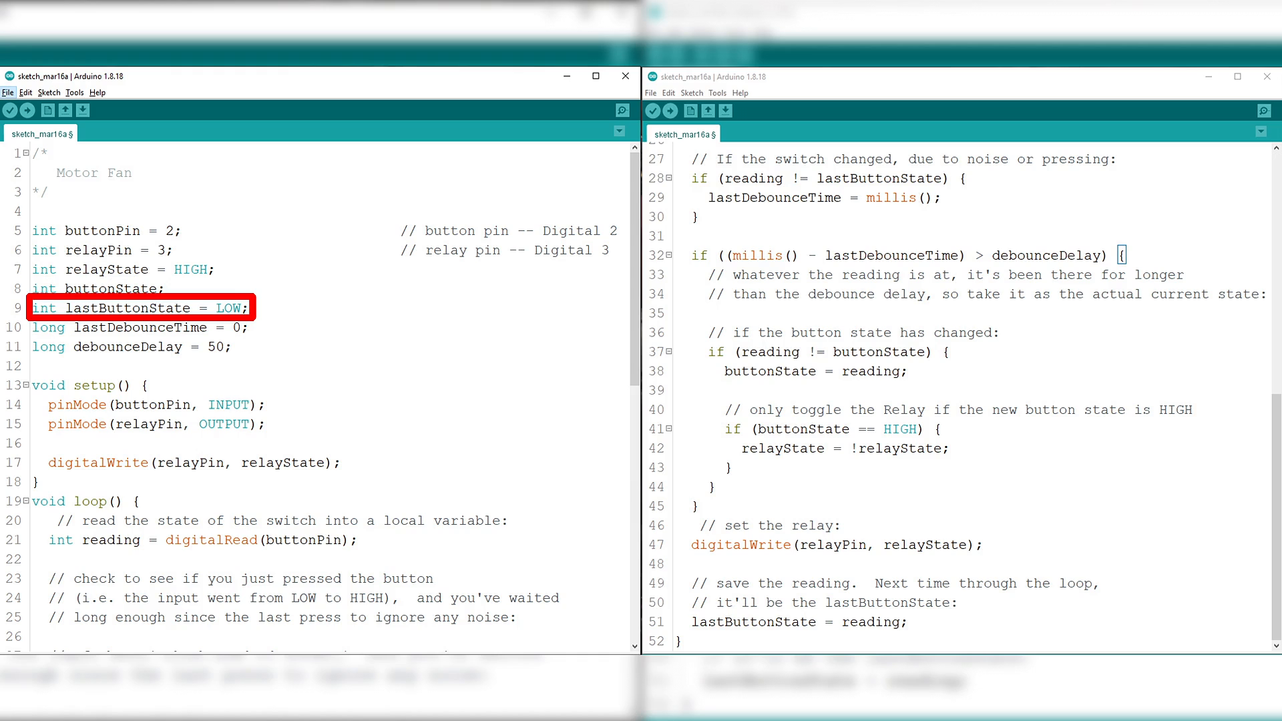
left_click(138, 328)
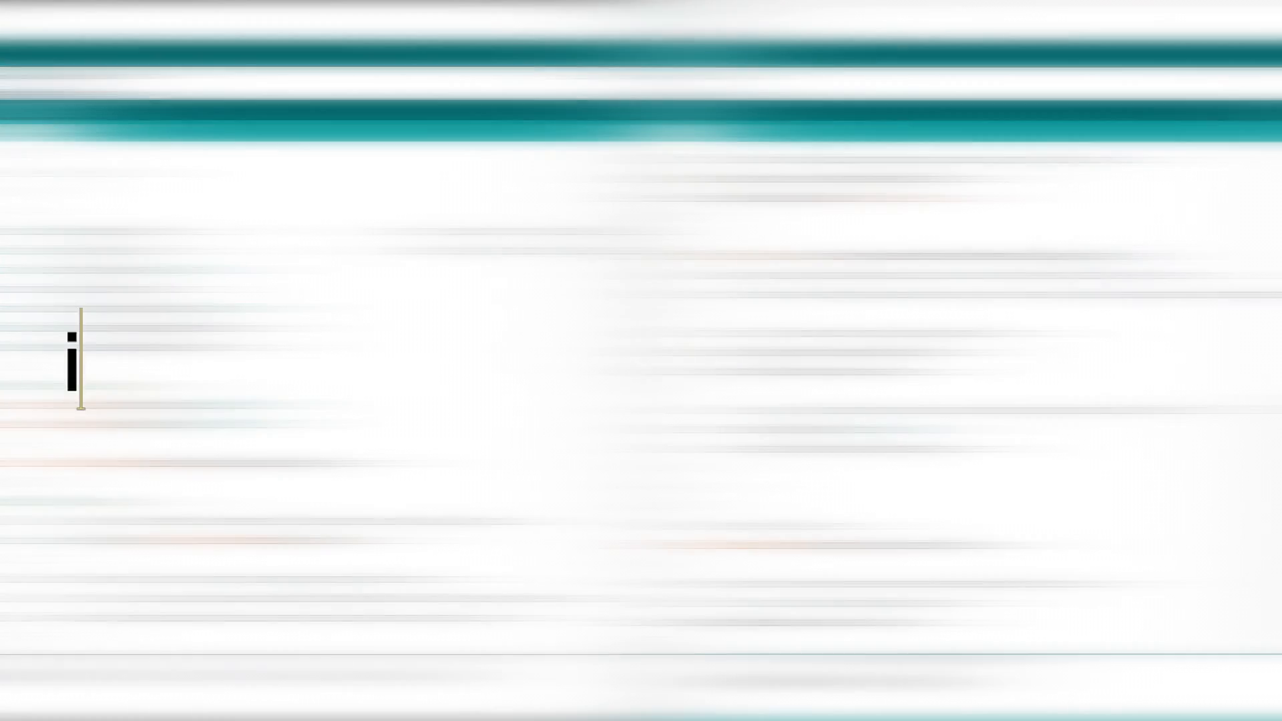
type("if ((millis()")
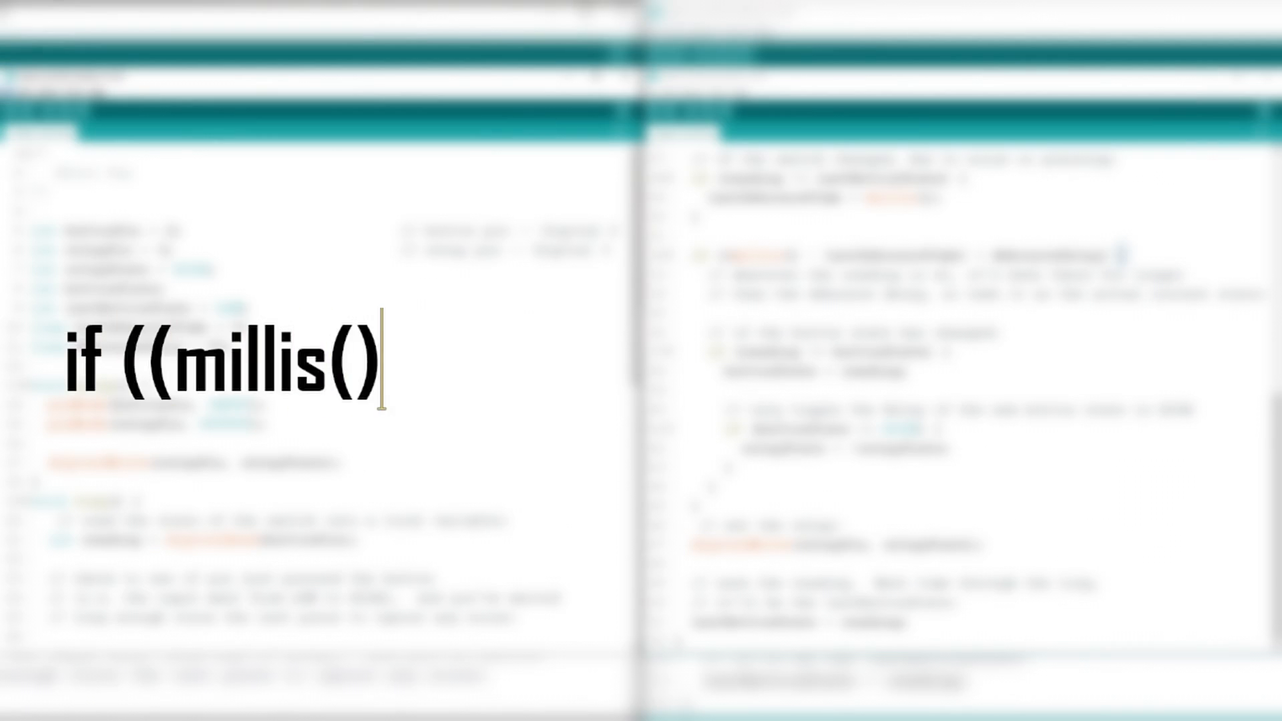
type("5)")
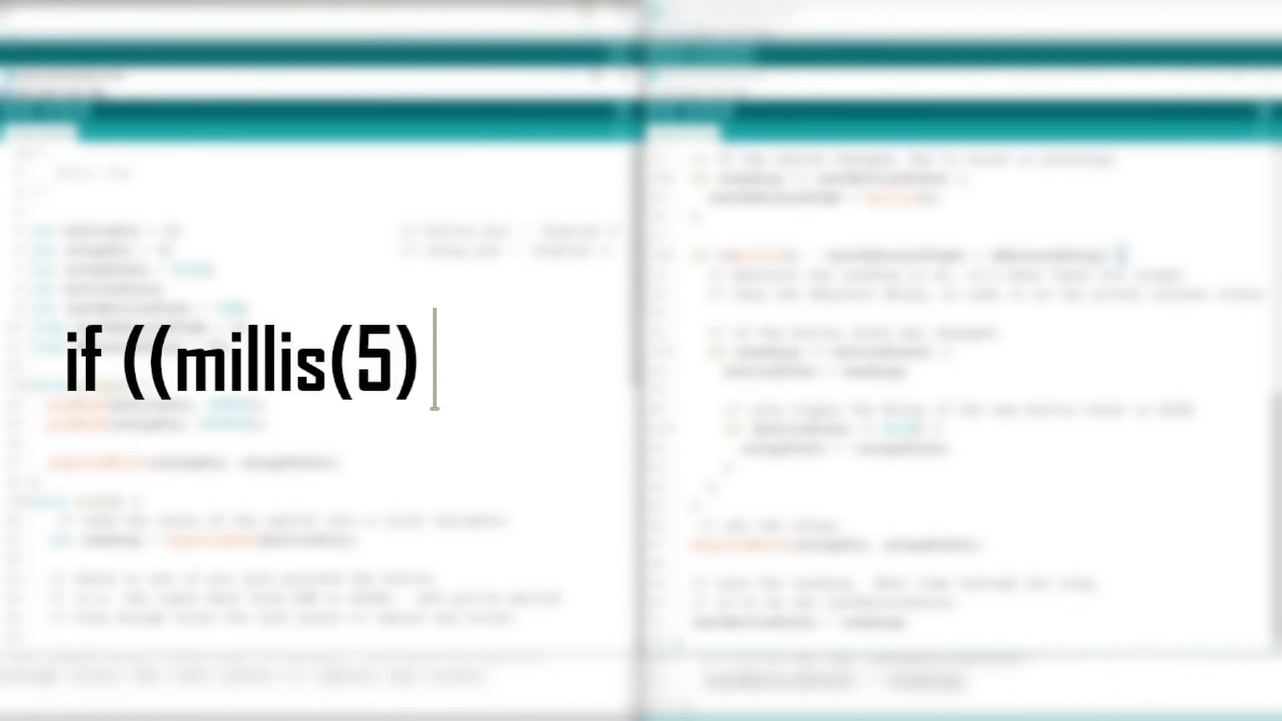
type("000")
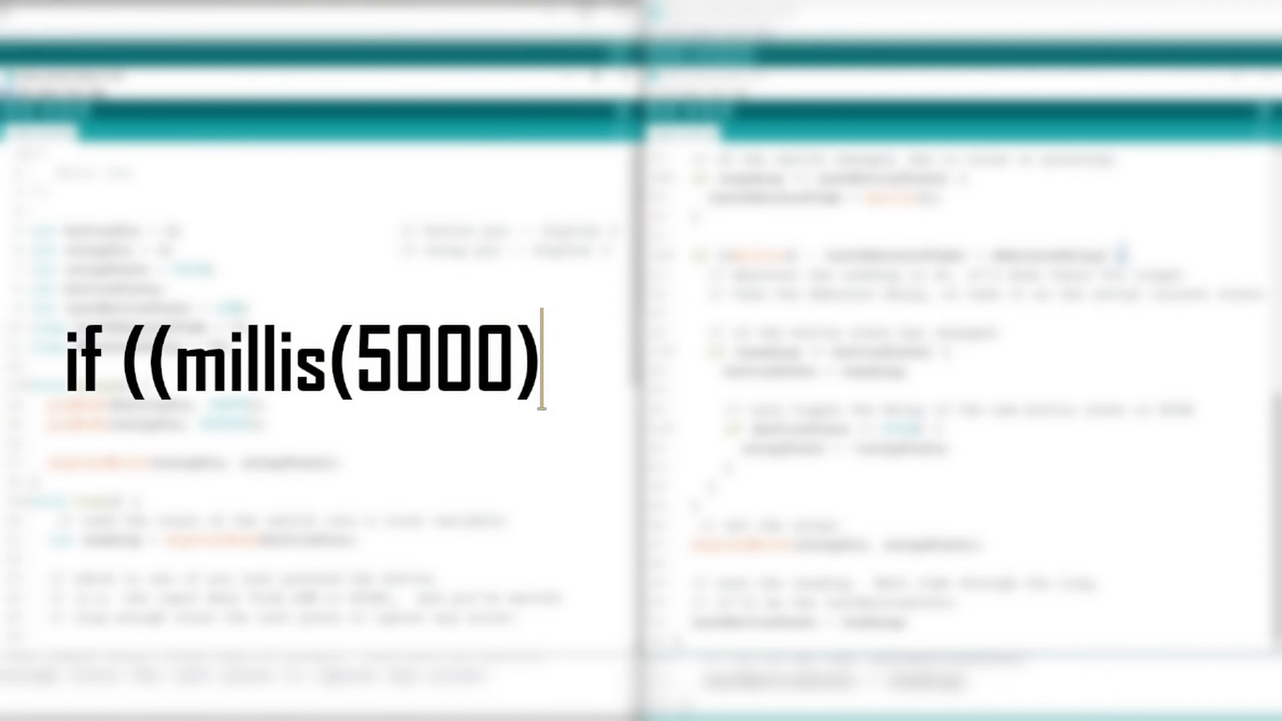
type("- lastDebounc")
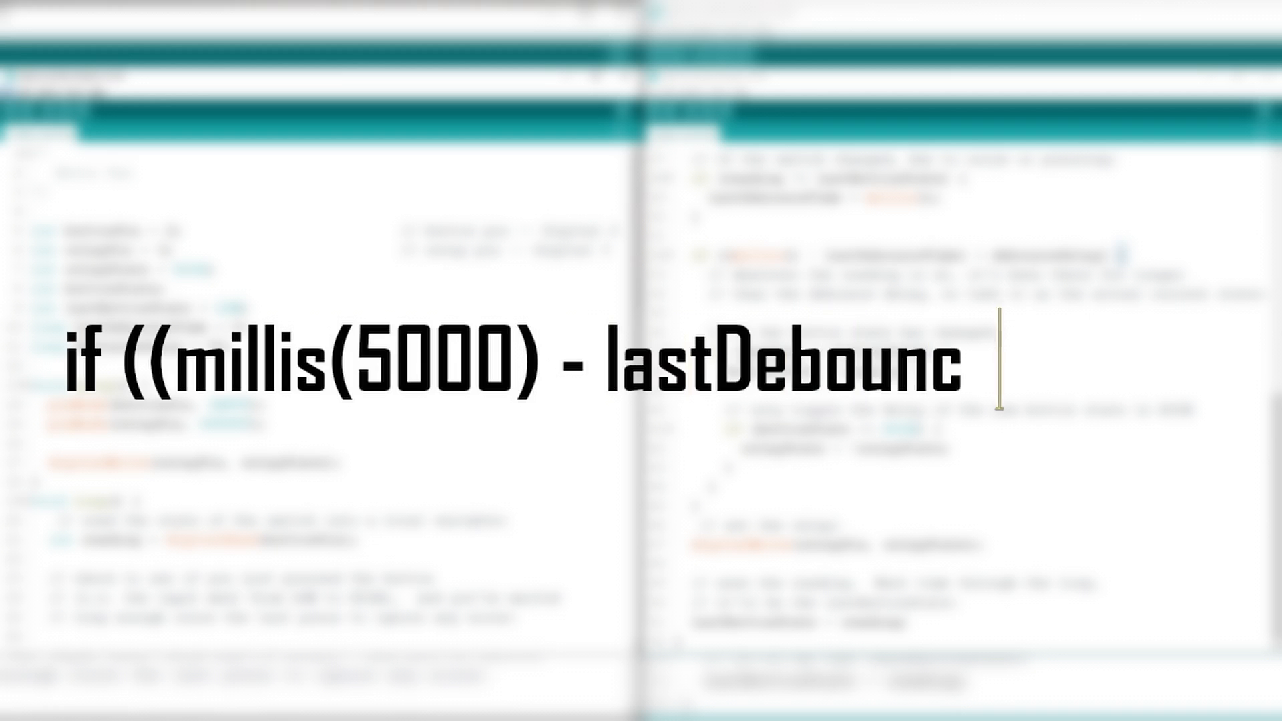
type("0")
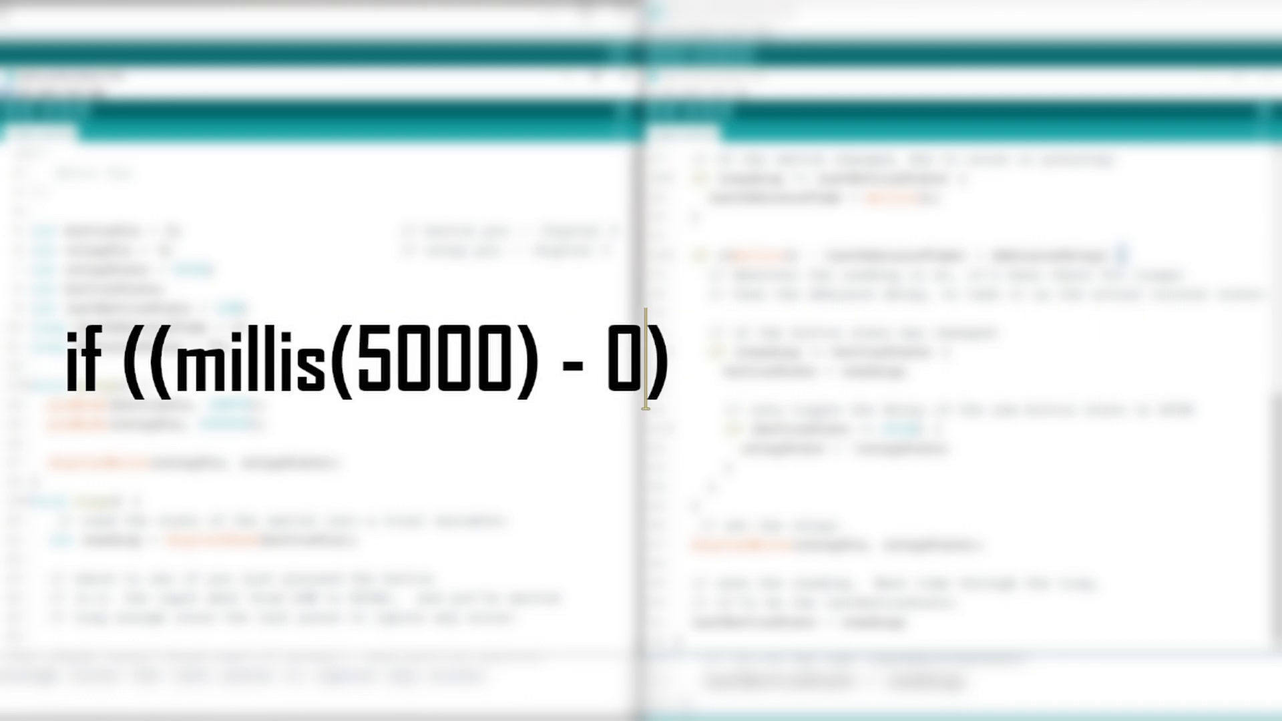
type("> 50 millise")
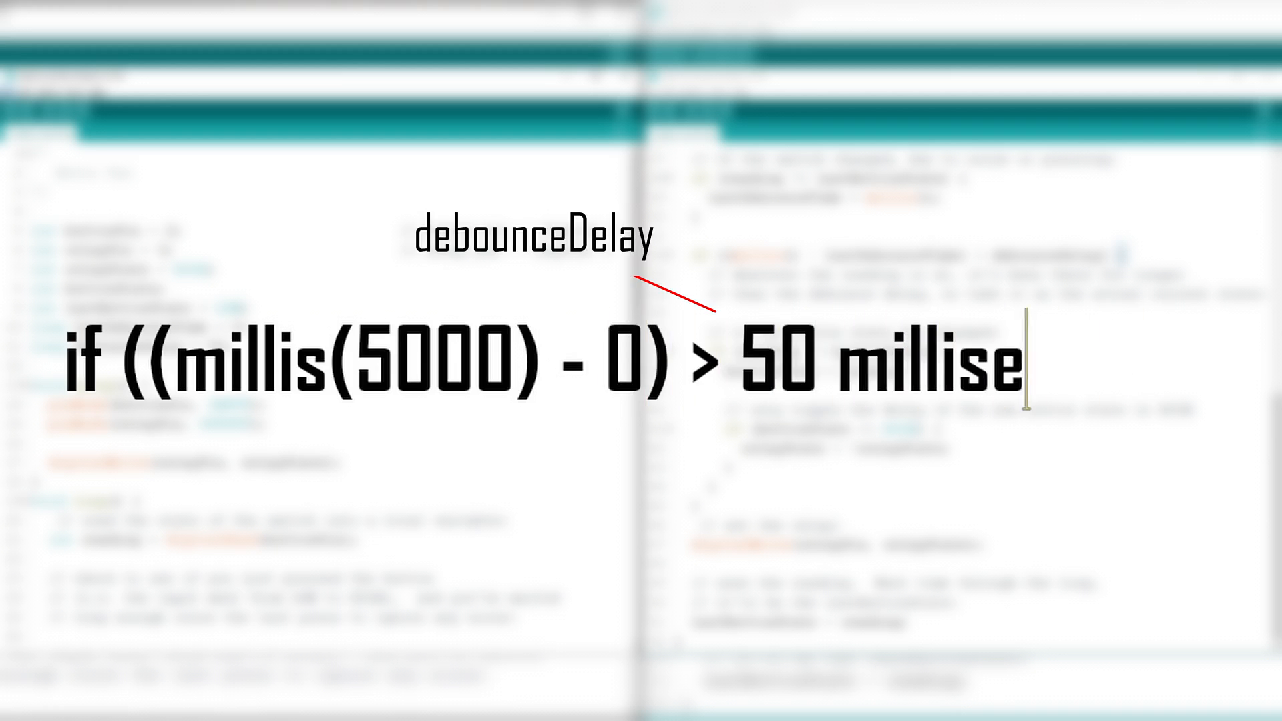